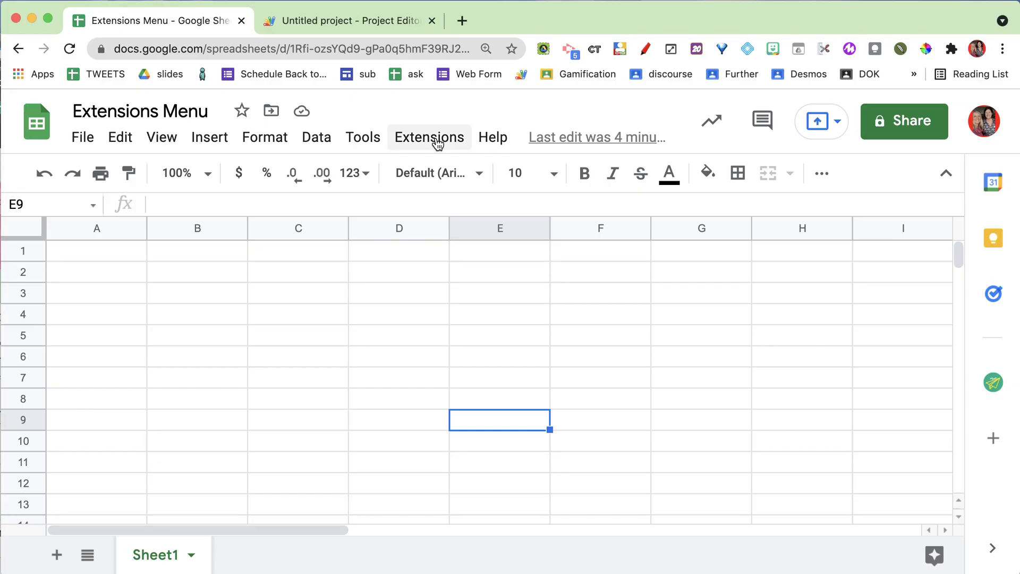
- Browse the Extensions and Tools menus repeatedly to compare their contents
click(429, 137)
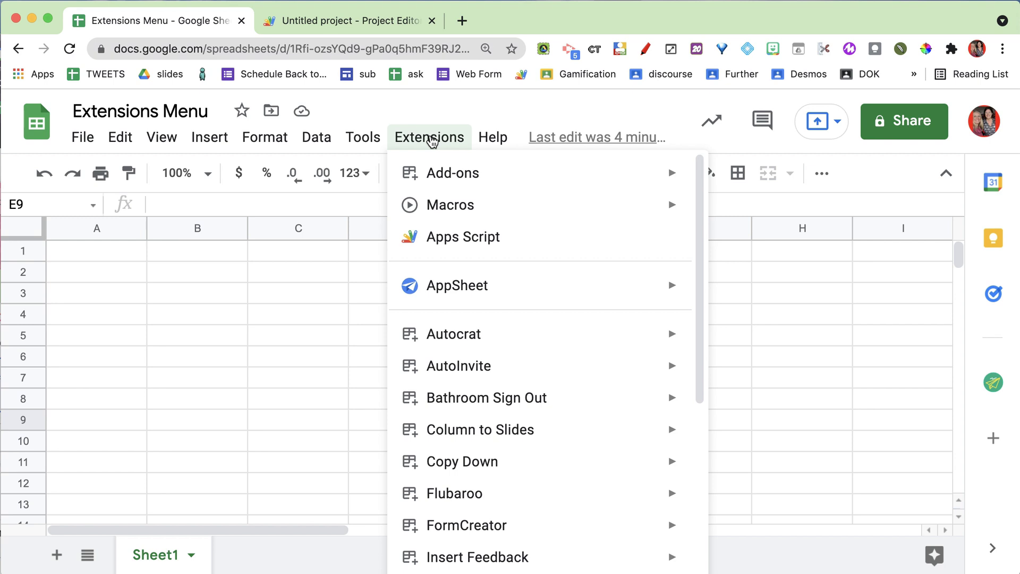
mouse_move(450, 173)
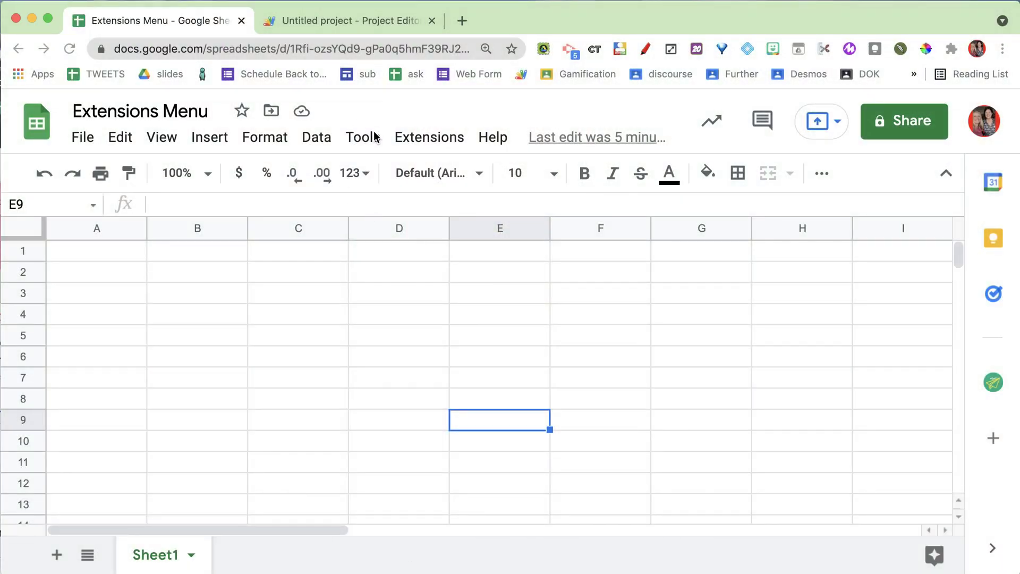
click(363, 137)
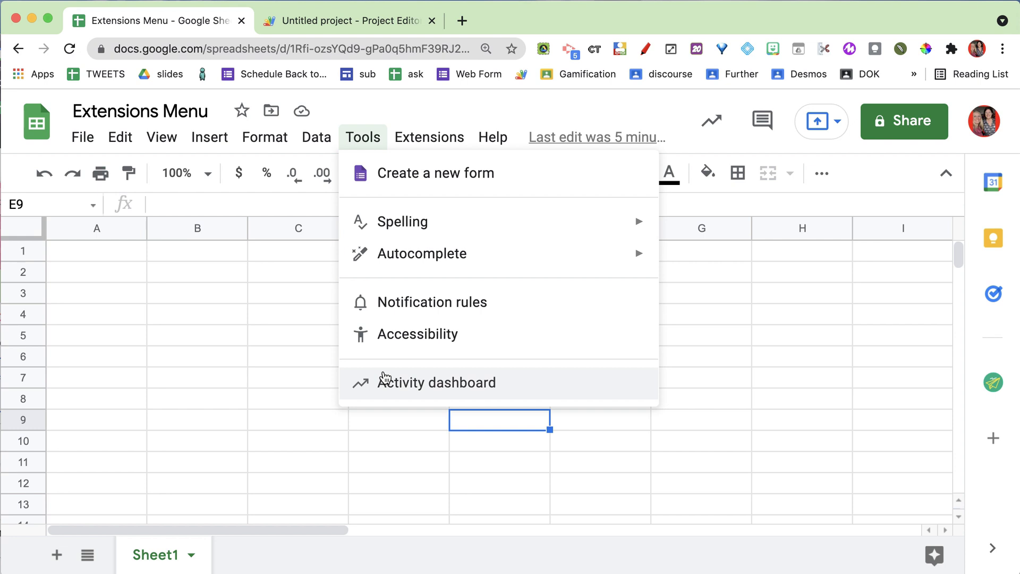
mouse_move(389, 140)
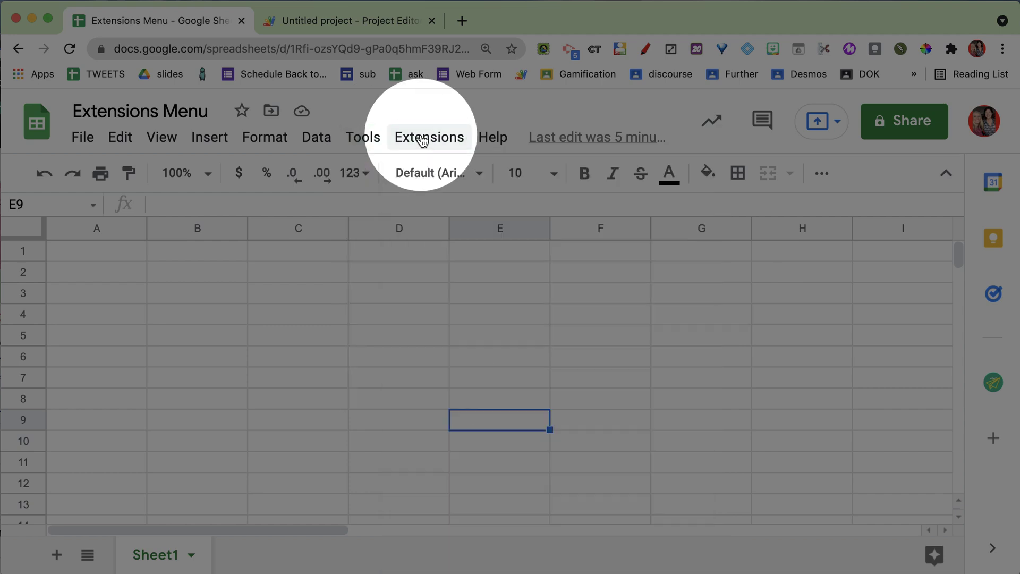
click(428, 137)
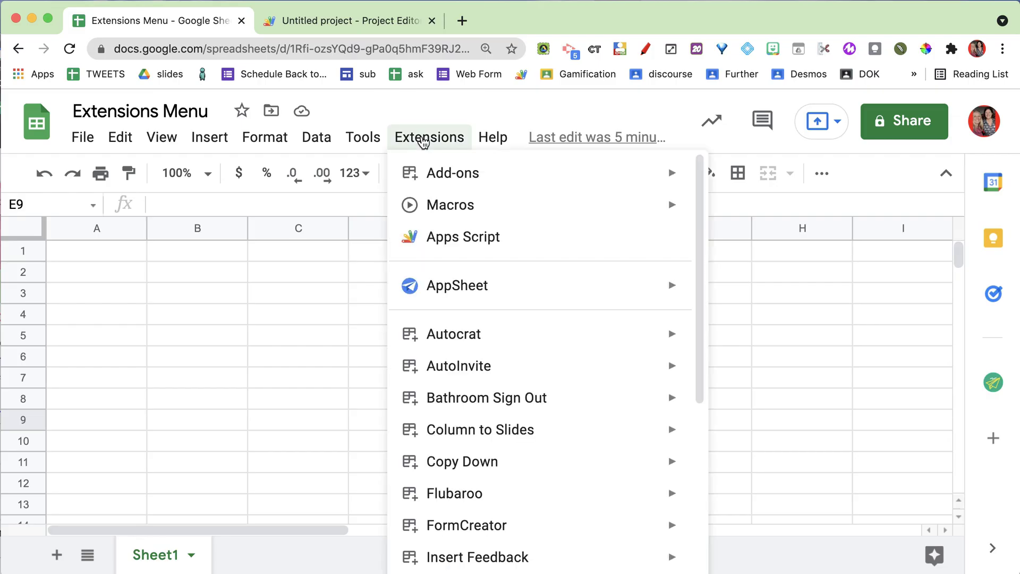
mouse_move(448, 173)
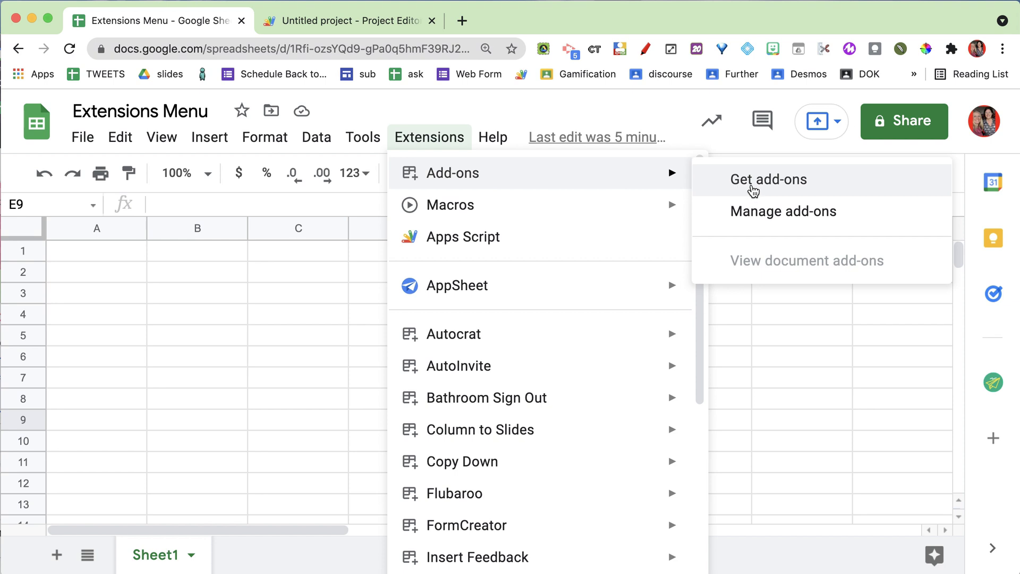
mouse_move(739, 203)
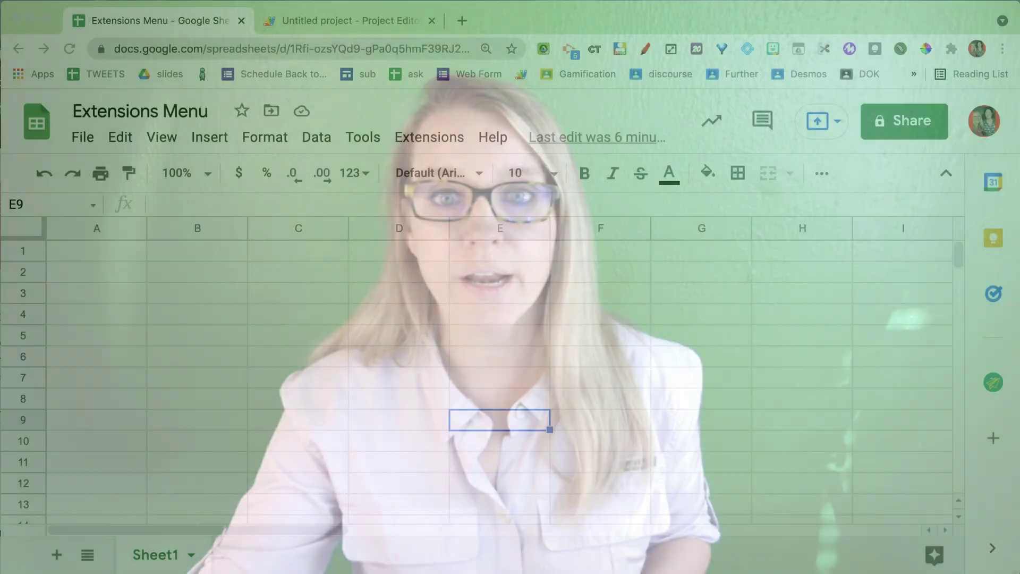
click(428, 137)
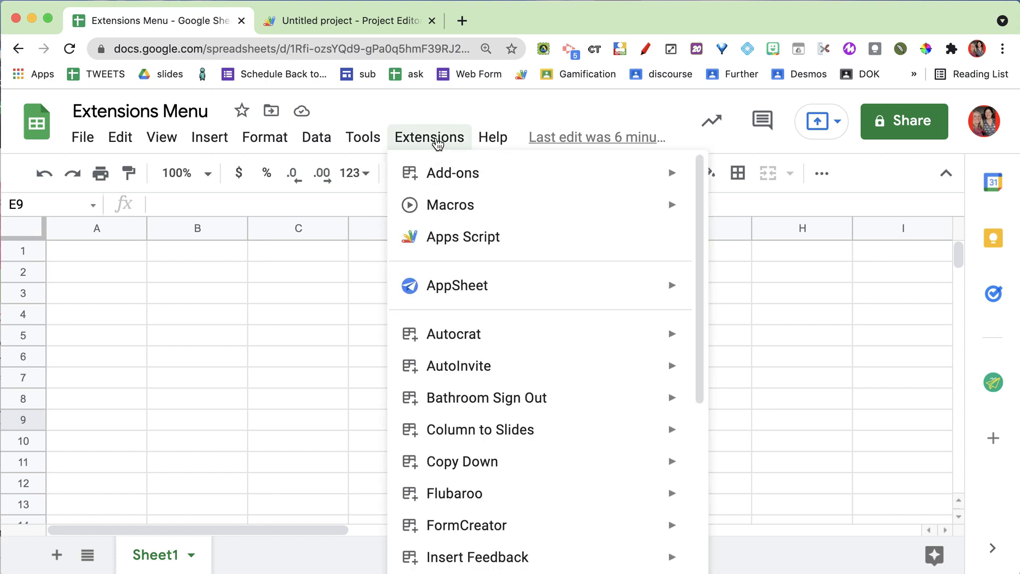
mouse_move(450, 245)
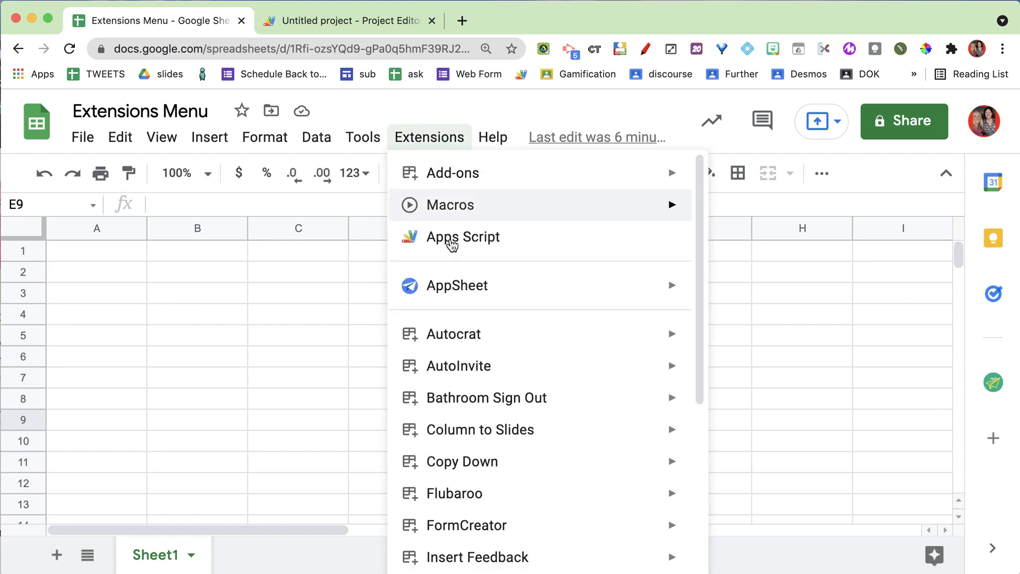
mouse_move(463, 236)
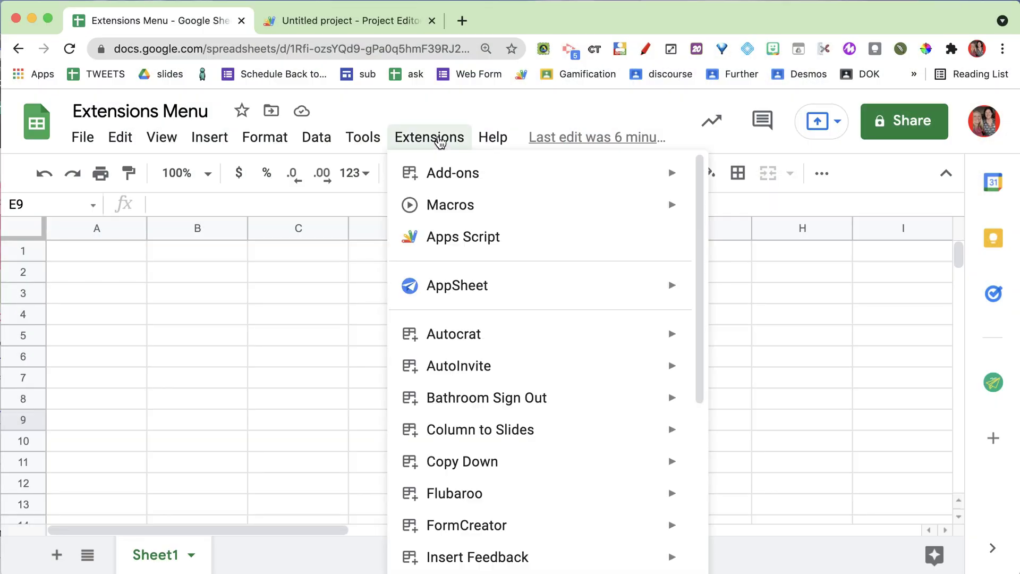
mouse_move(453, 172)
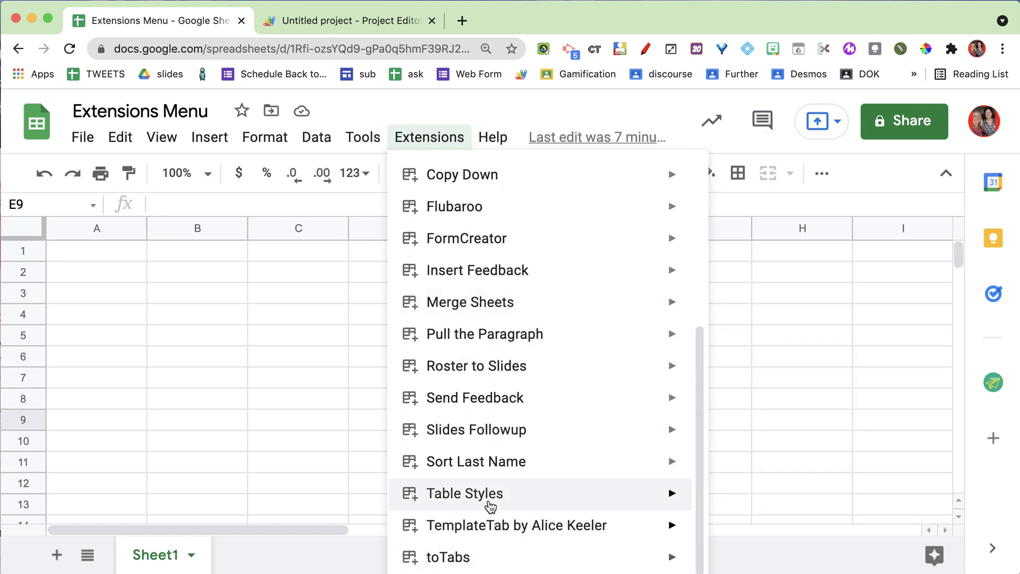
mouse_move(517, 525)
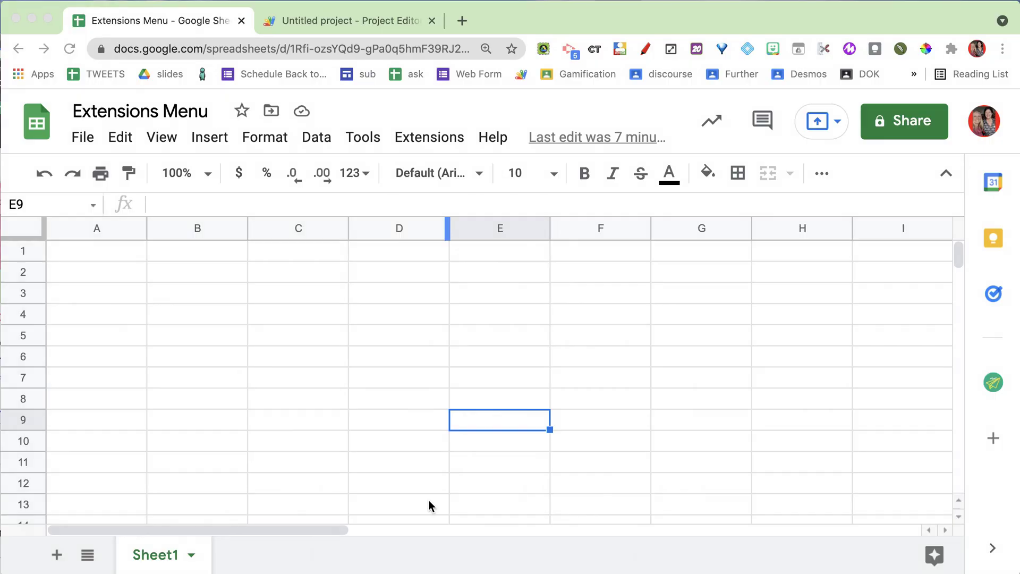
mouse_move(429, 137)
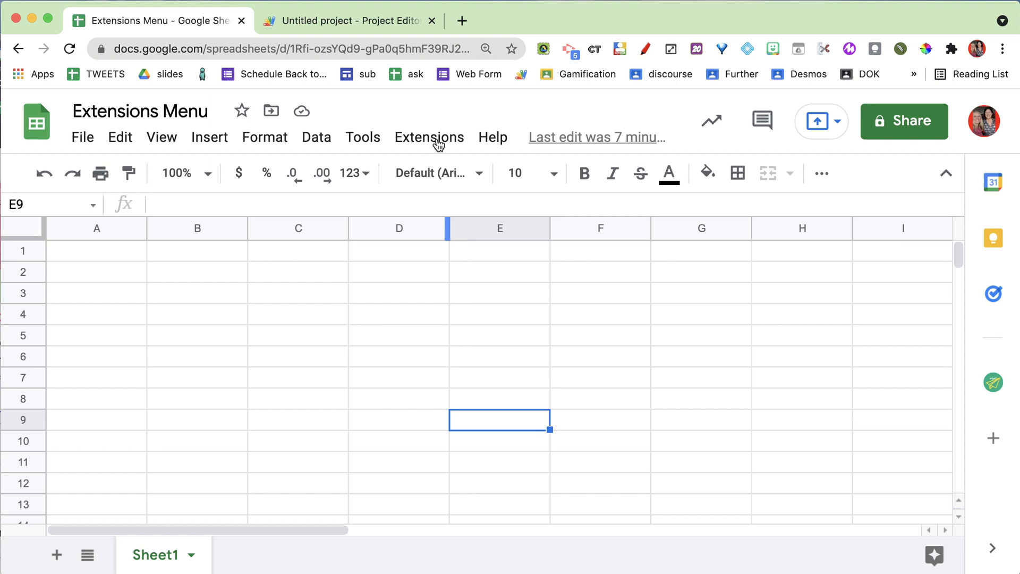
click(428, 137)
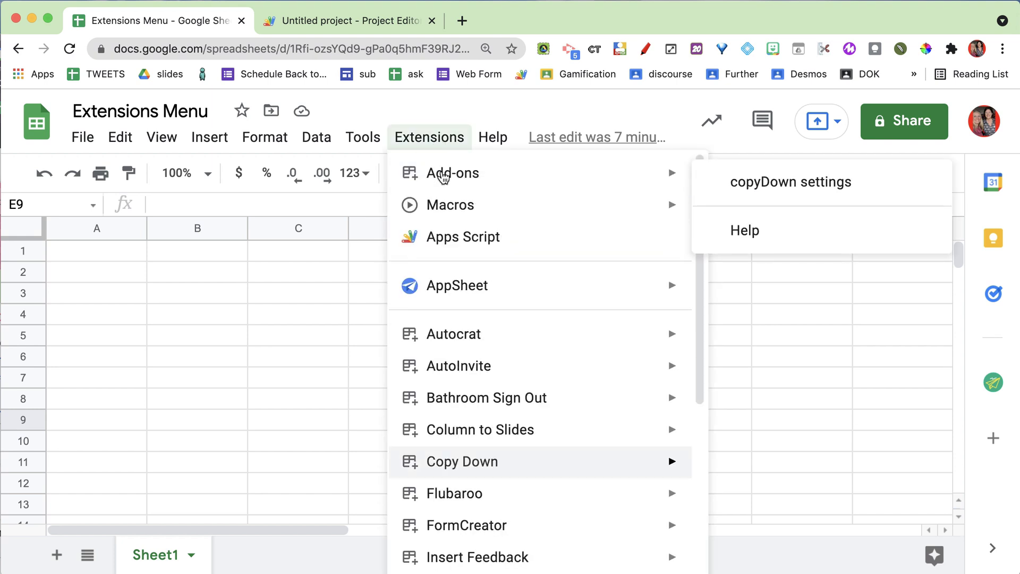
mouse_move(451, 172)
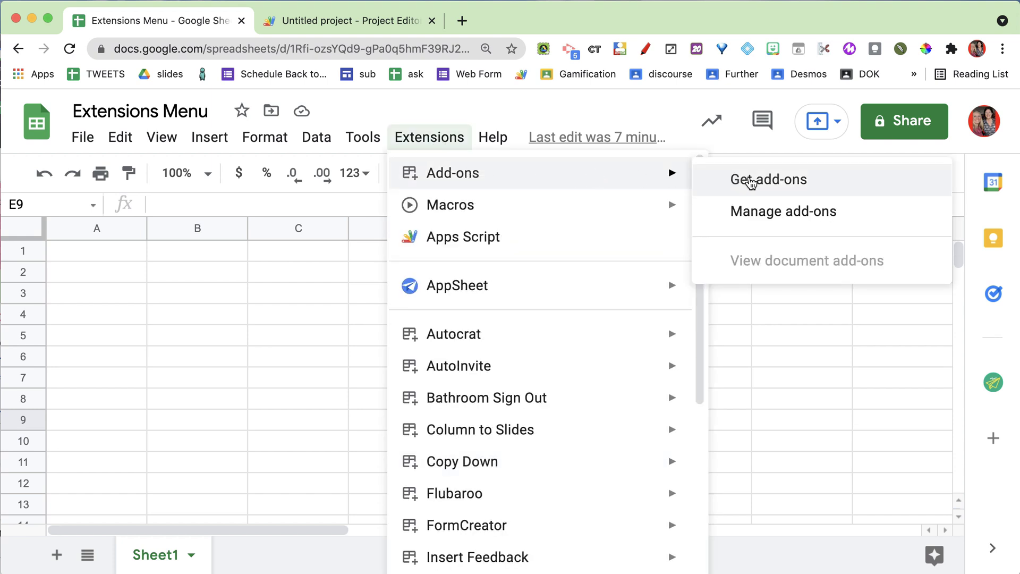
- Search the add-ons store for 'alice keeler' to find the TemplateTab add-on
click(768, 180)
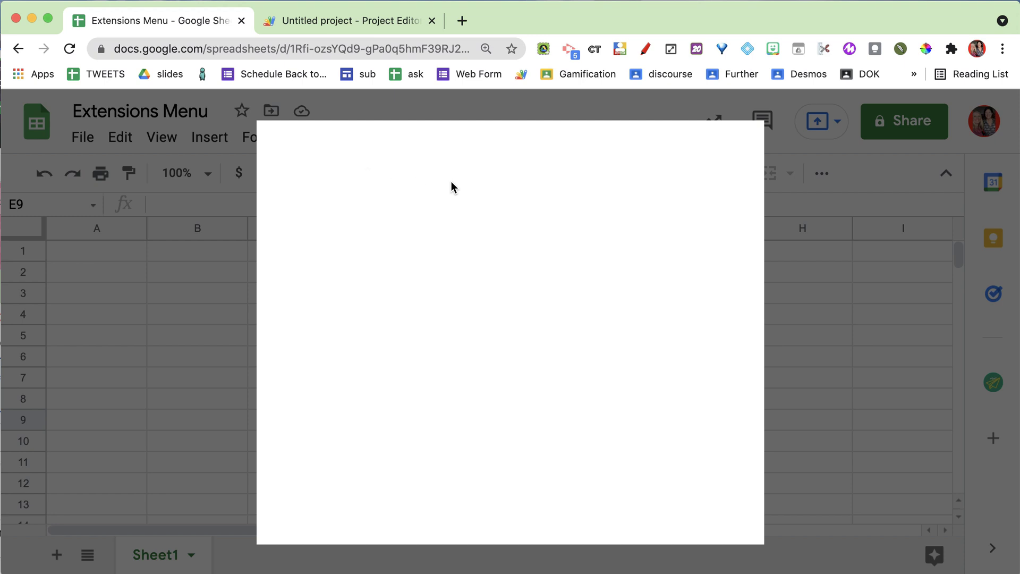
mouse_move(462, 286)
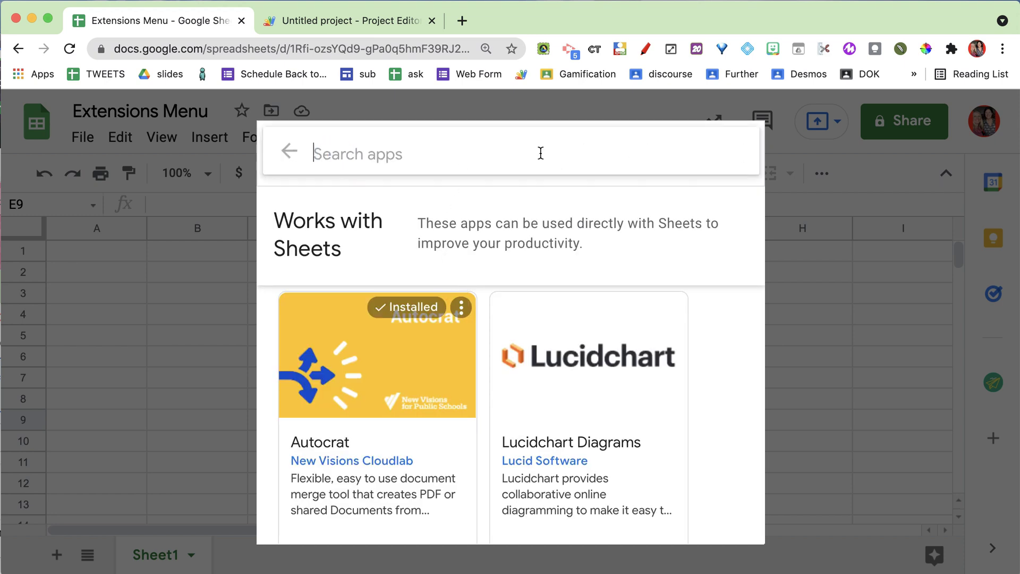
text(alice keeler)
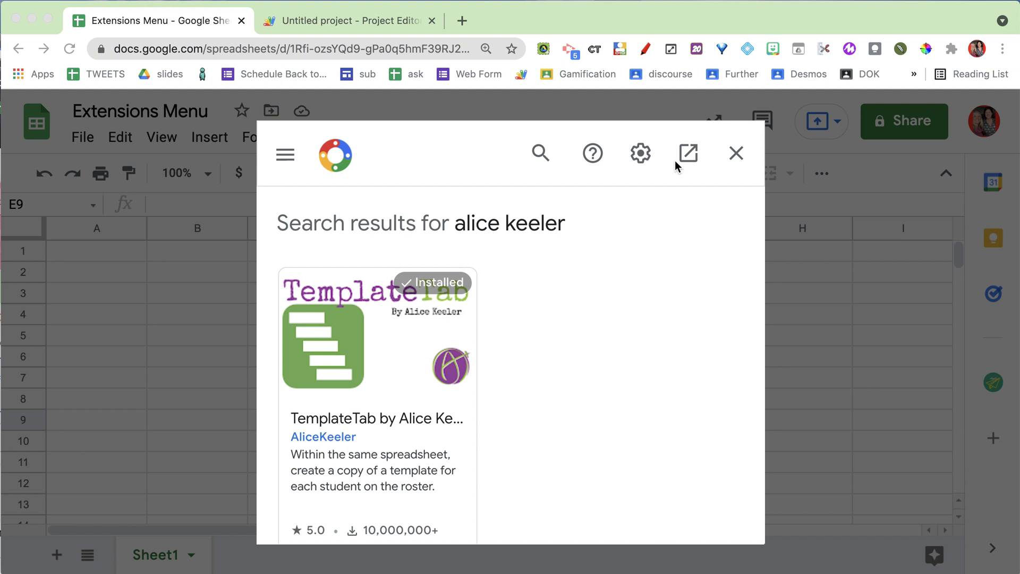
mouse_move(540, 153)
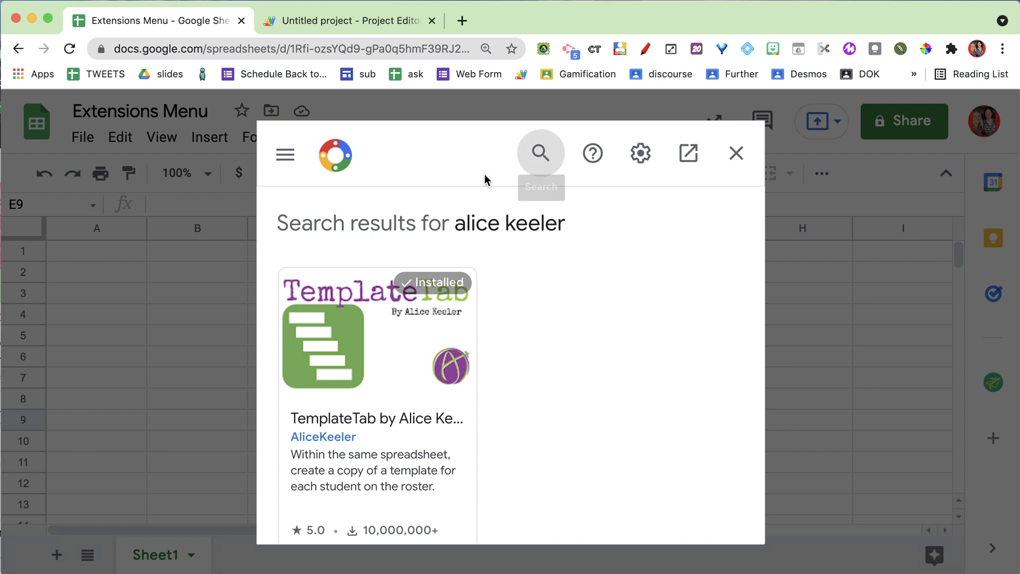
mouse_move(687, 155)
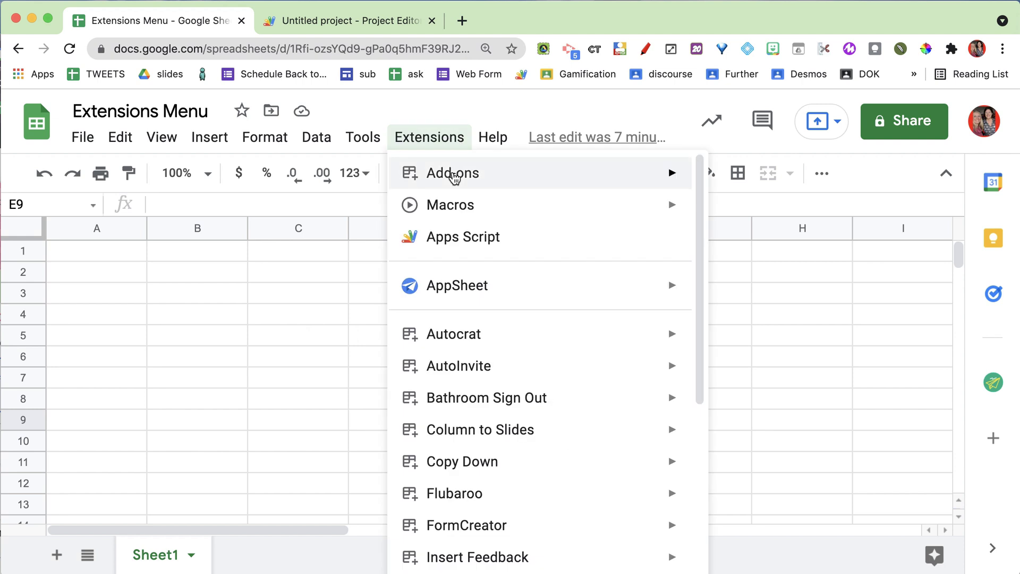
- Search the add-ons store for 'toTab' to show the installed toTabs add-on by Alice Keeler
click(454, 172)
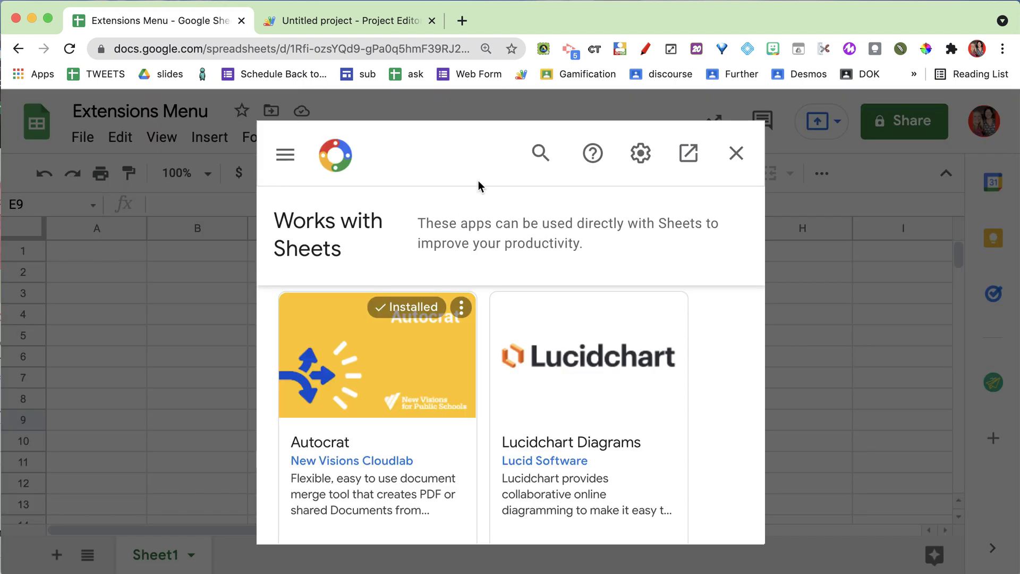
text(toTab)
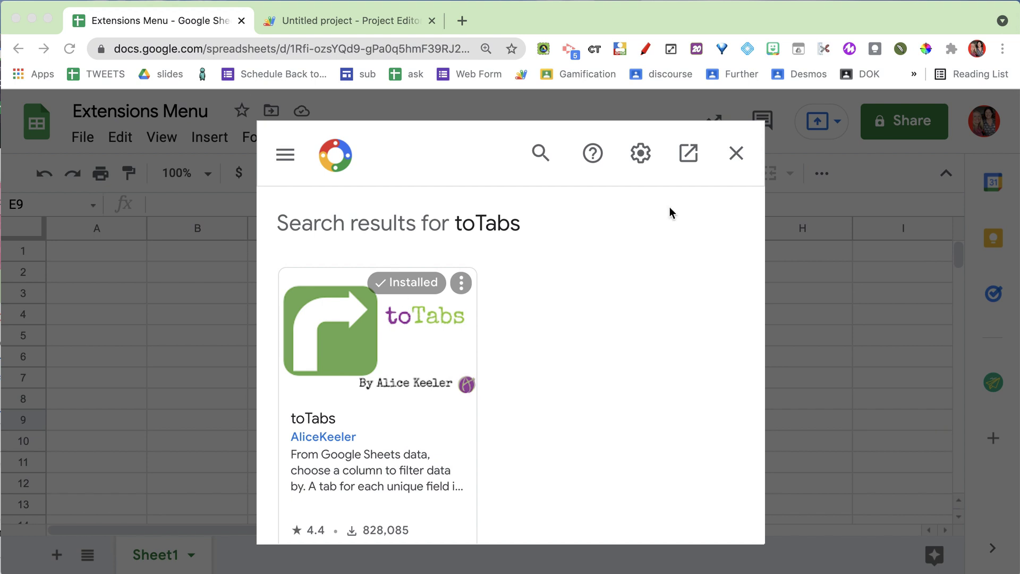
- Close the store, review the Tools menu, then show the View menu with freeze, group and zoom
click(735, 153)
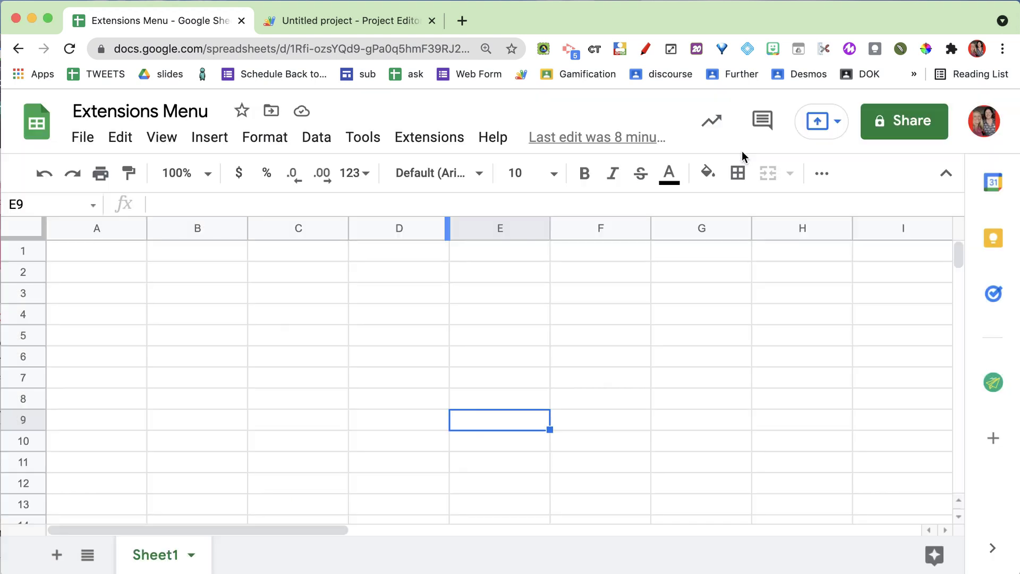
click(362, 137)
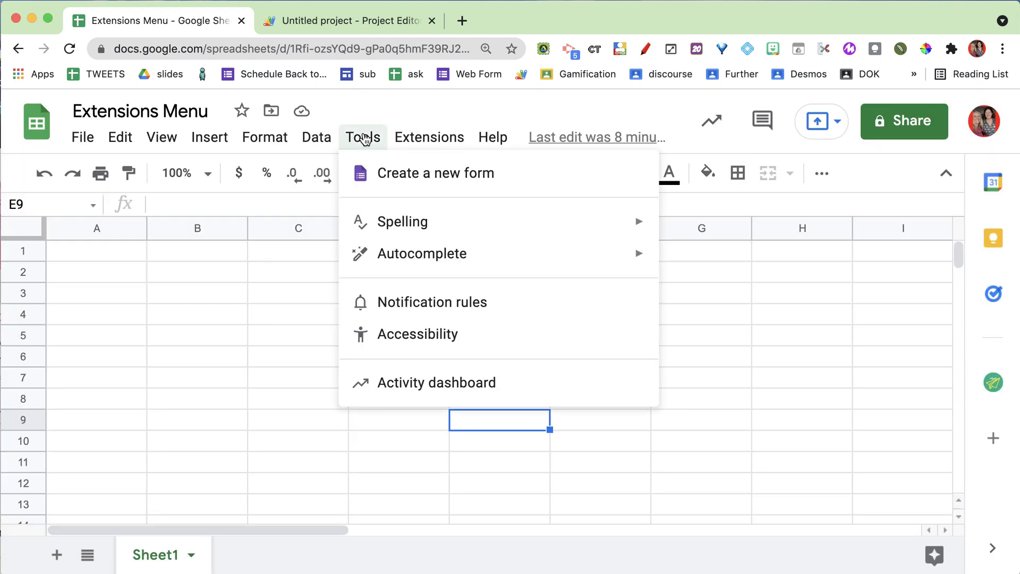
mouse_move(435, 173)
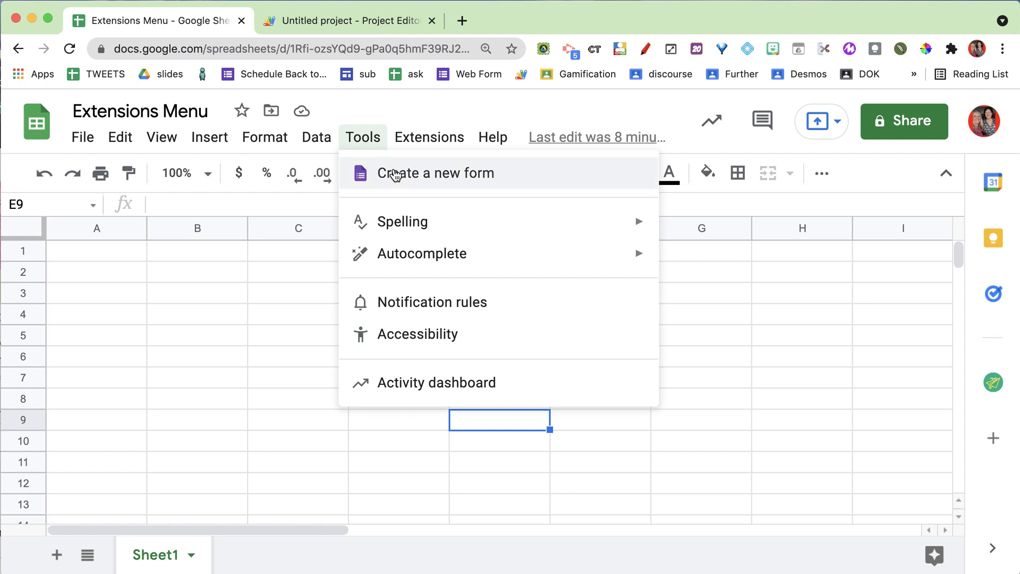
mouse_move(388, 358)
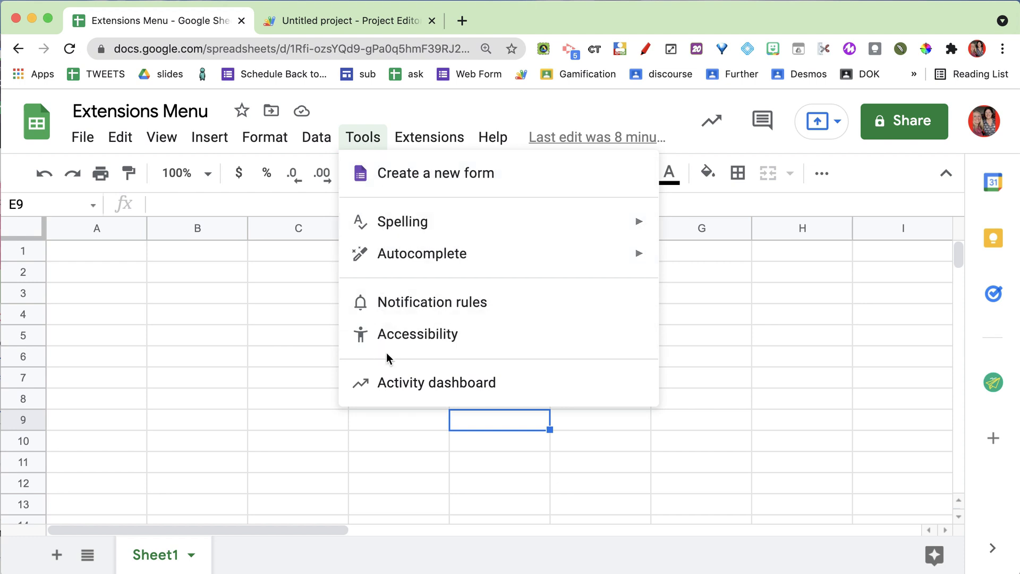
mouse_move(387, 389)
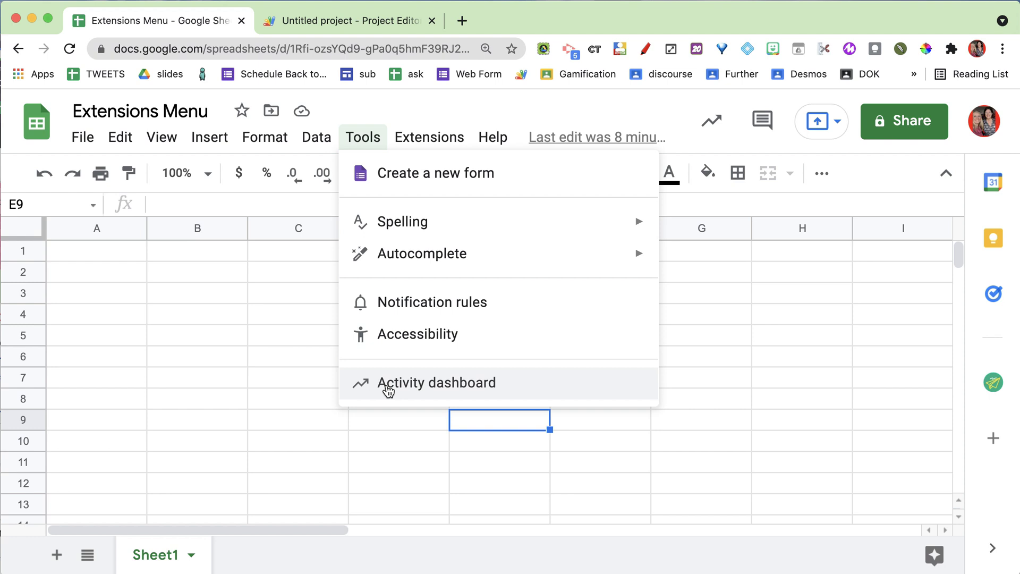
mouse_move(271, 127)
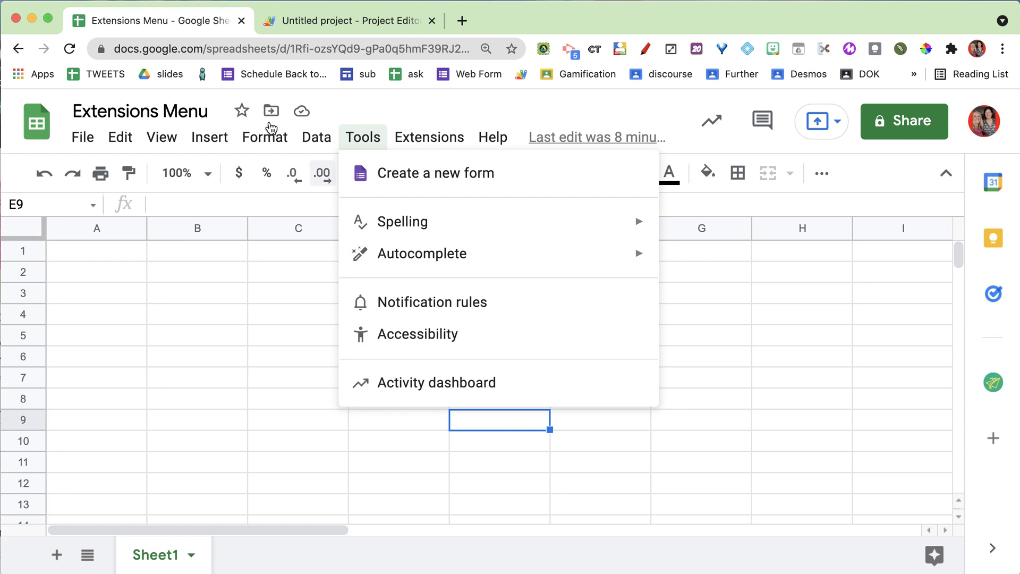
click(160, 137)
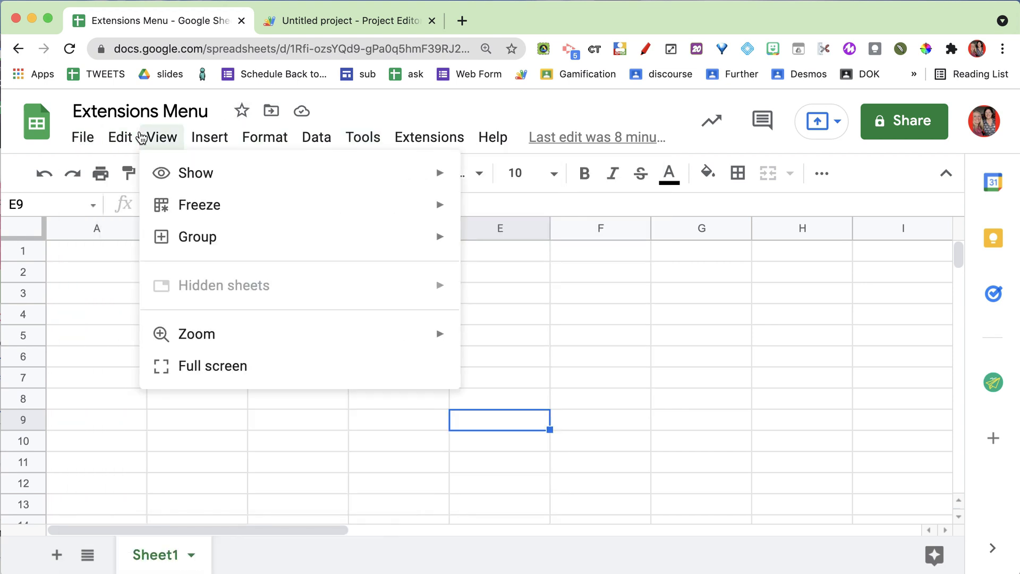